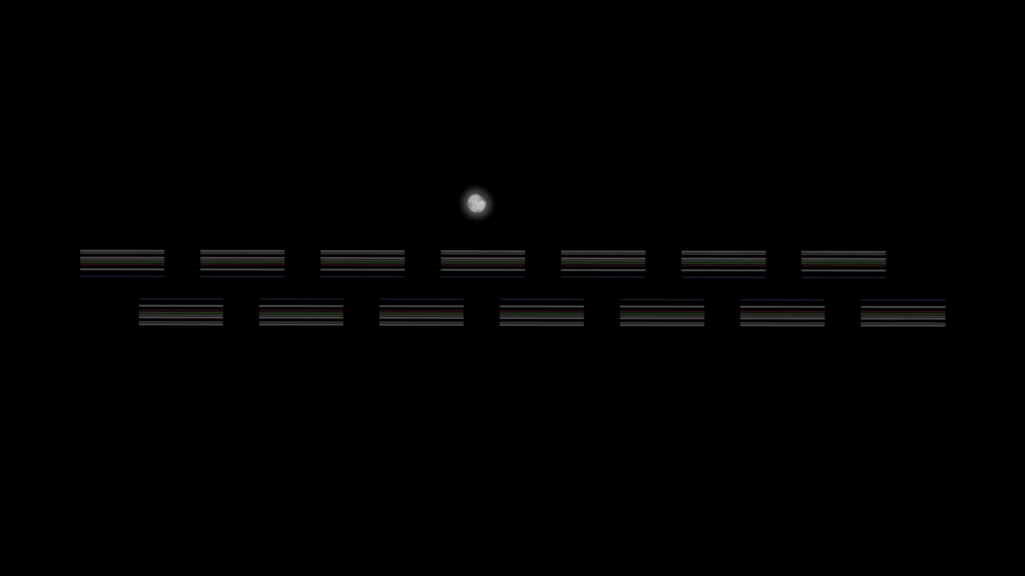
pyautogui.moveTo(490, 337)
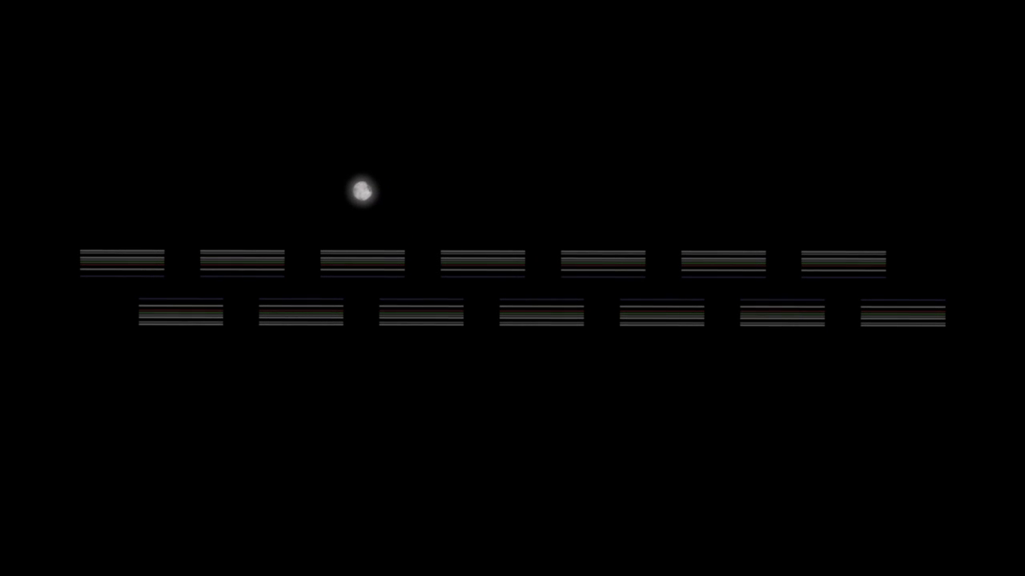
pyautogui.moveTo(366, 338)
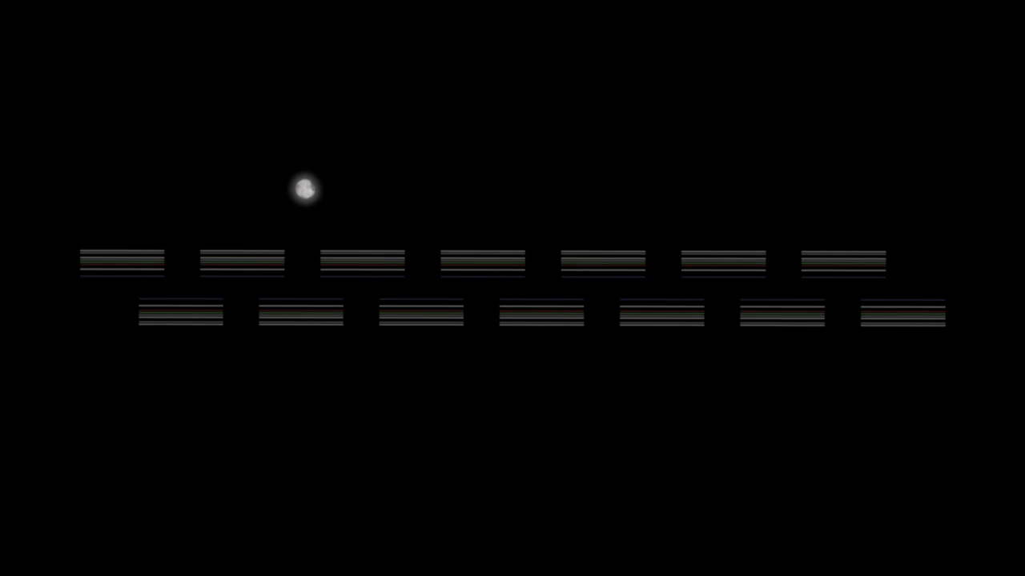
pyautogui.moveTo(242, 207)
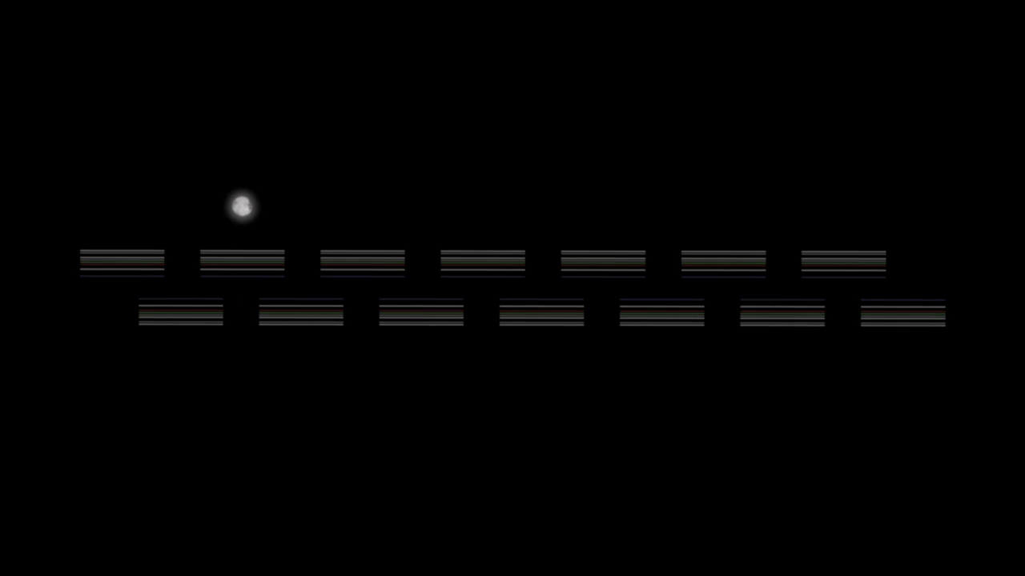
pyautogui.moveTo(250, 342)
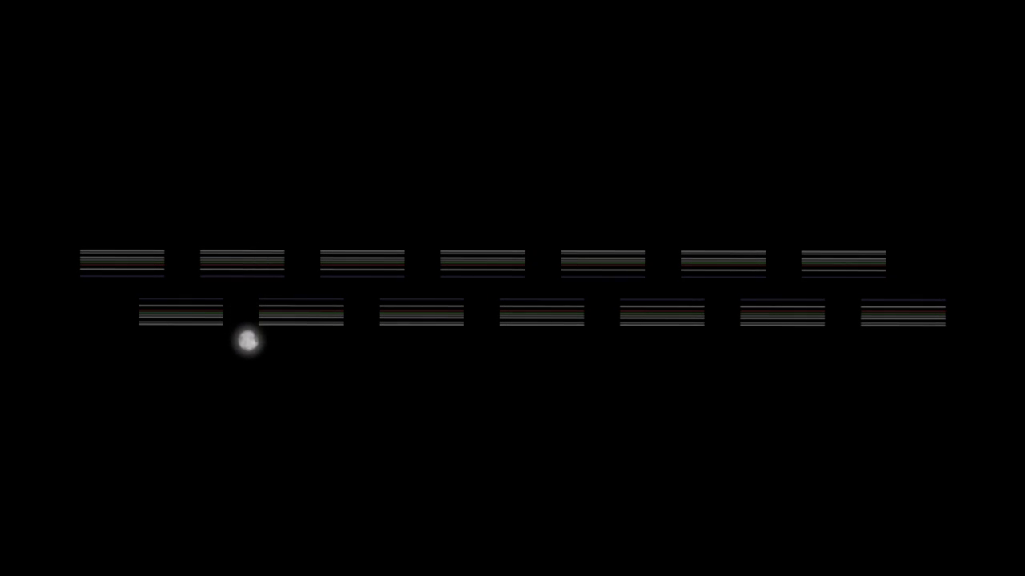
pyautogui.moveTo(207, 408)
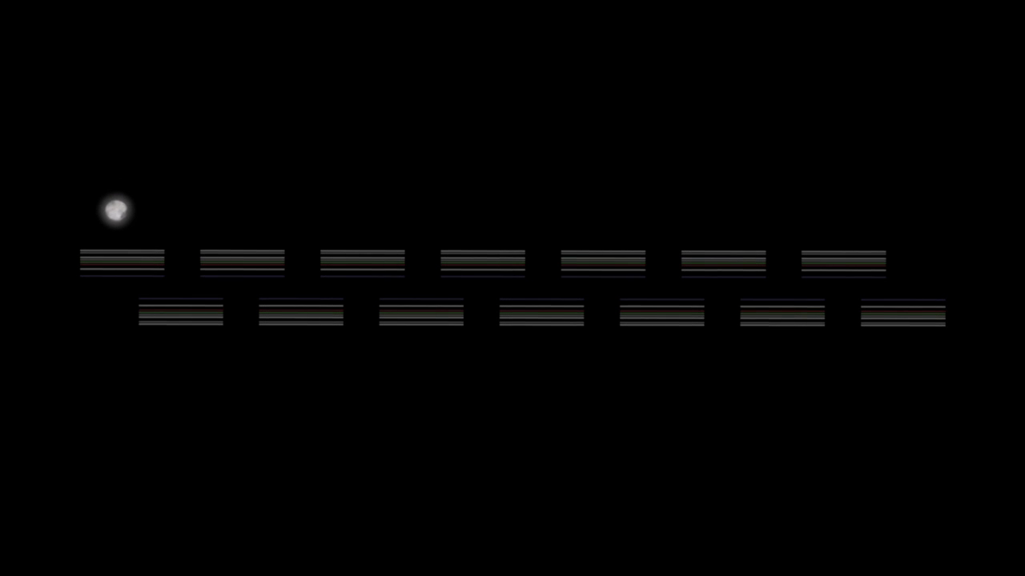
pyautogui.moveTo(111, 314)
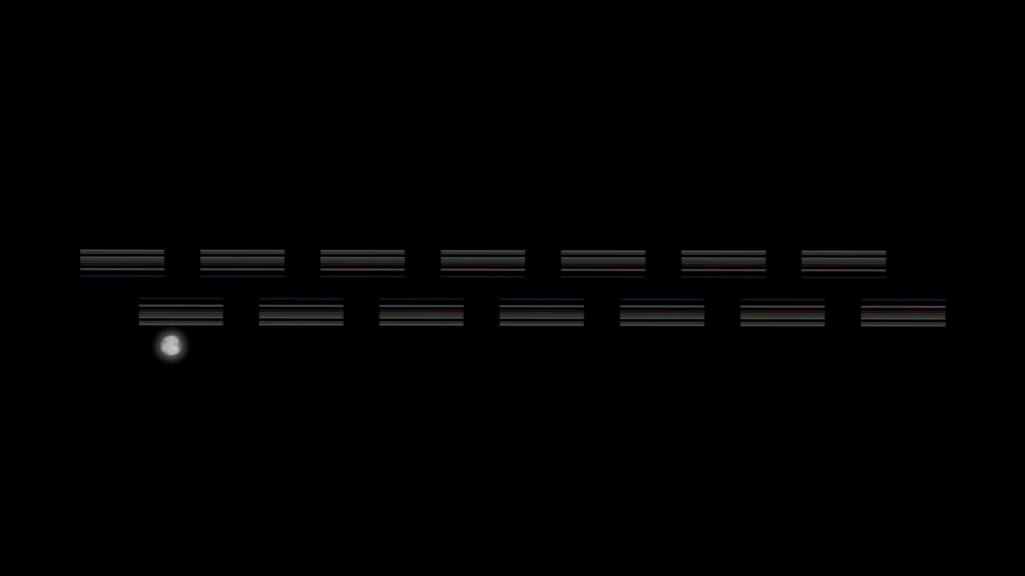
pyautogui.moveTo(281, 300)
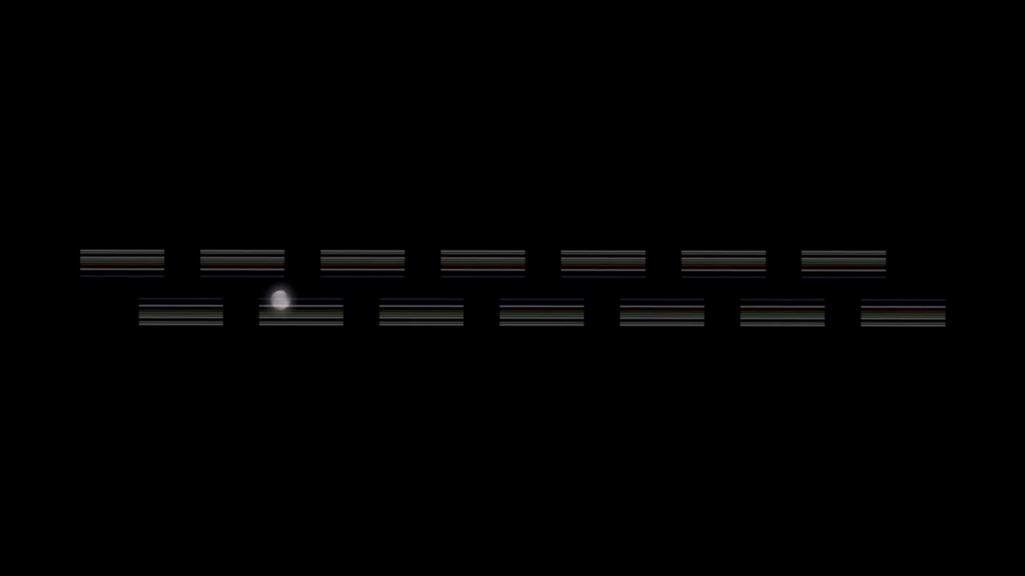